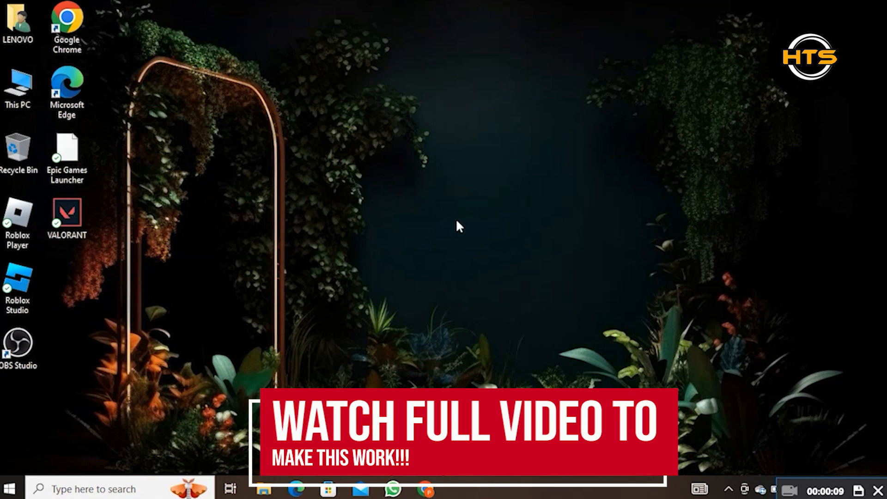
Launch Chrome and go to omegle.com via the address bar.
click(425, 488)
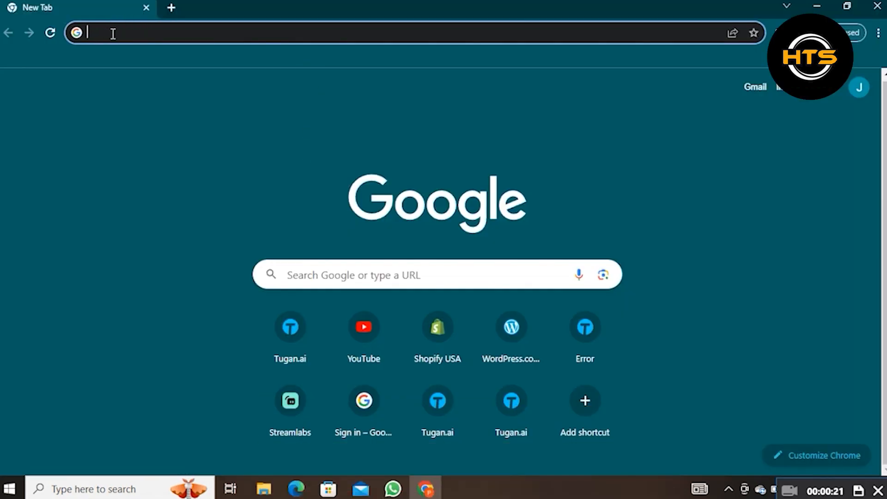
text(omegle.com)
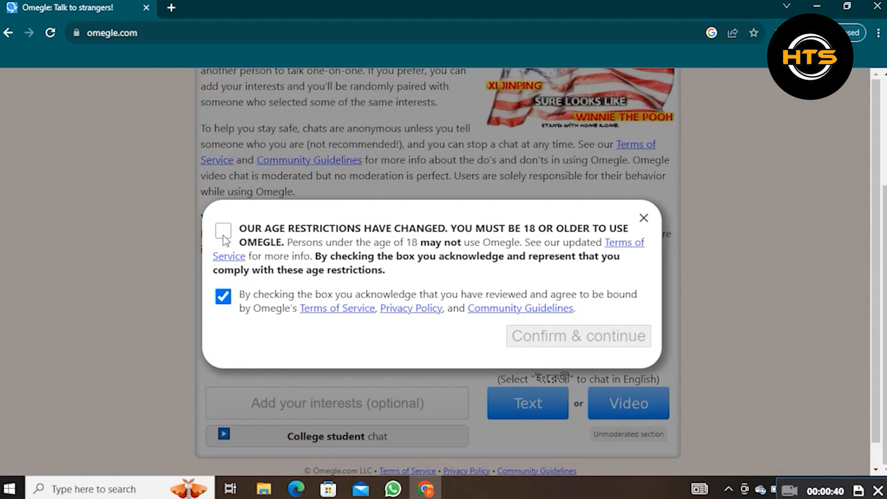
Acknowledge being 18 or older and confirm the terms to start a video chat.
click(222, 231)
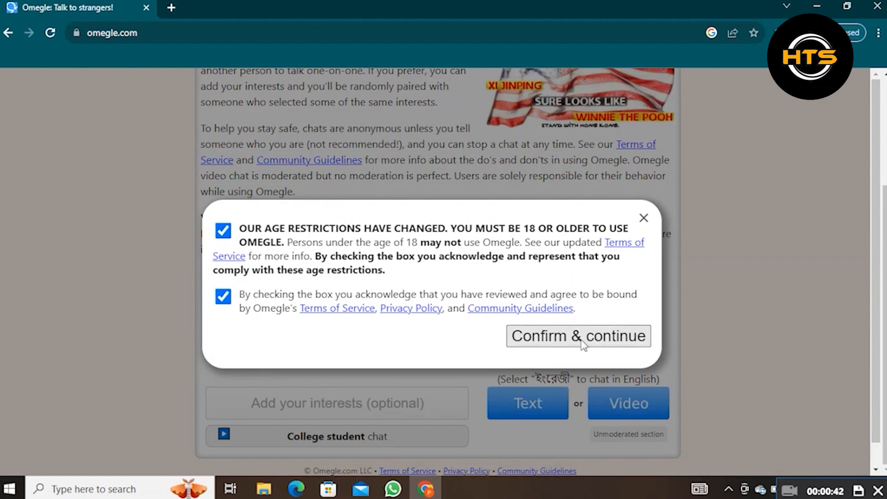
click(578, 335)
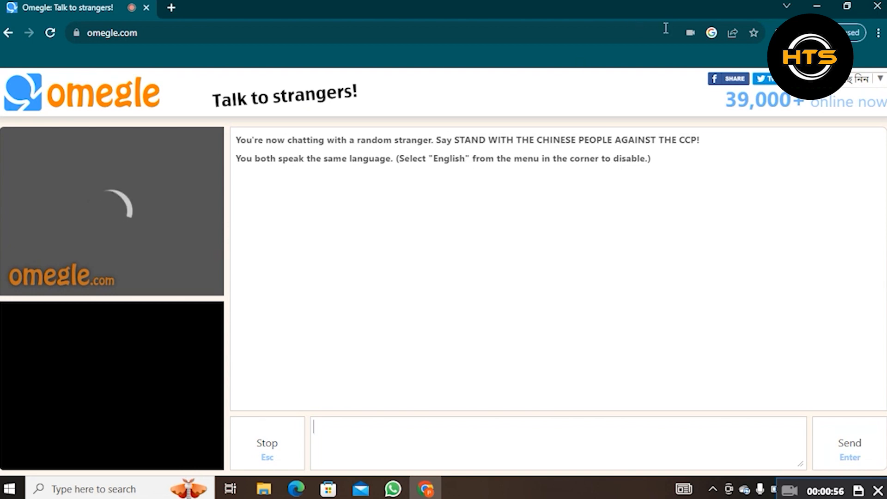
Reach Chrome's site settings from the address bar's camera permission popup.
click(689, 32)
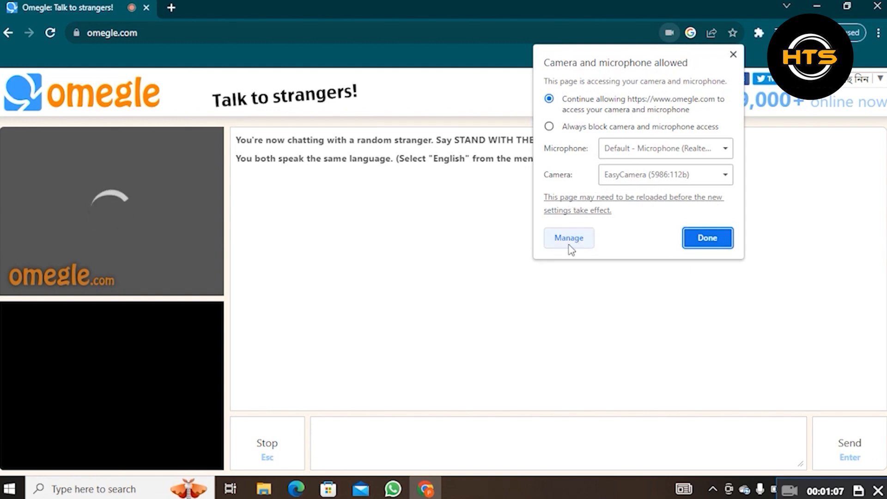
click(567, 237)
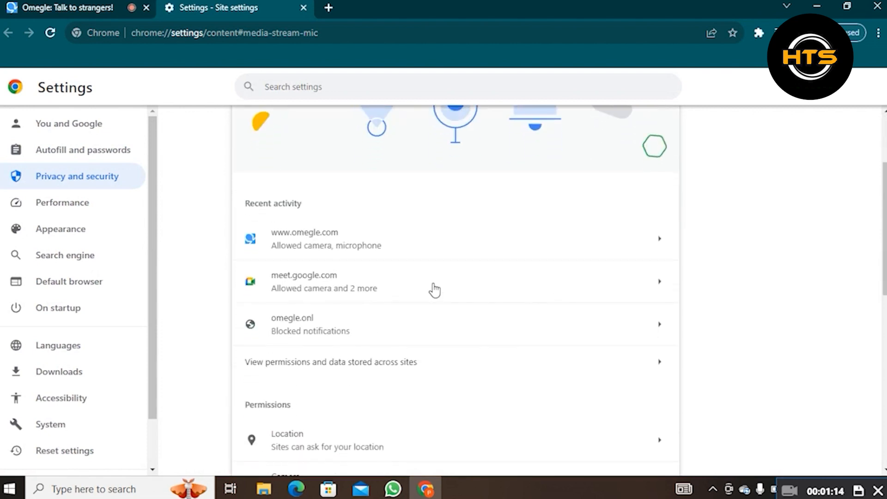
click(326, 238)
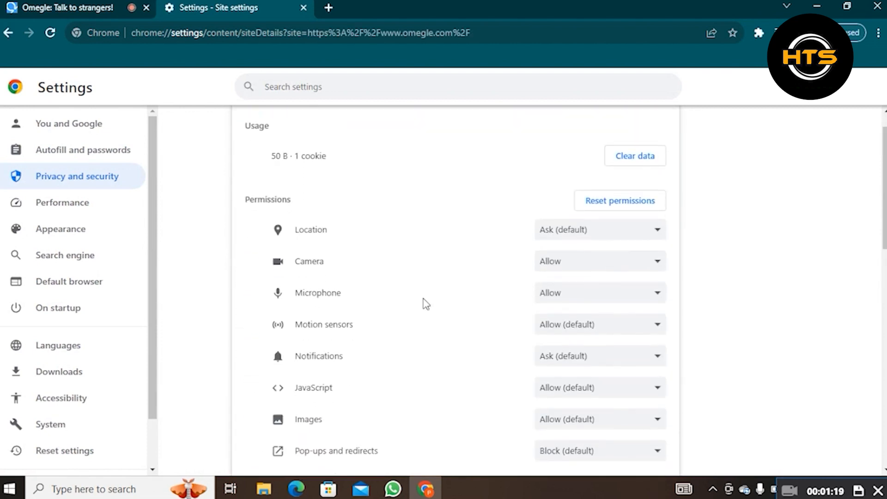
click(599, 261)
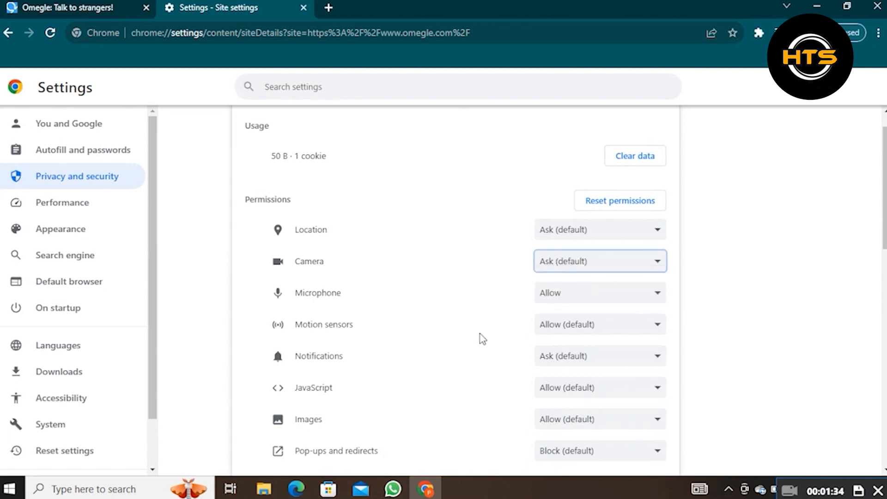
mouse_move(401, 214)
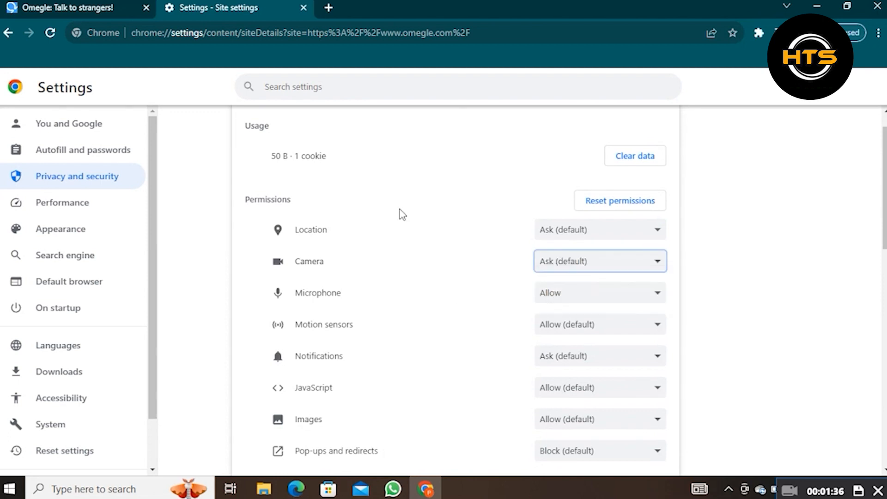
Return to Omegle, re-confirm age and terms, and allow camera access at the prompt.
click(67, 7)
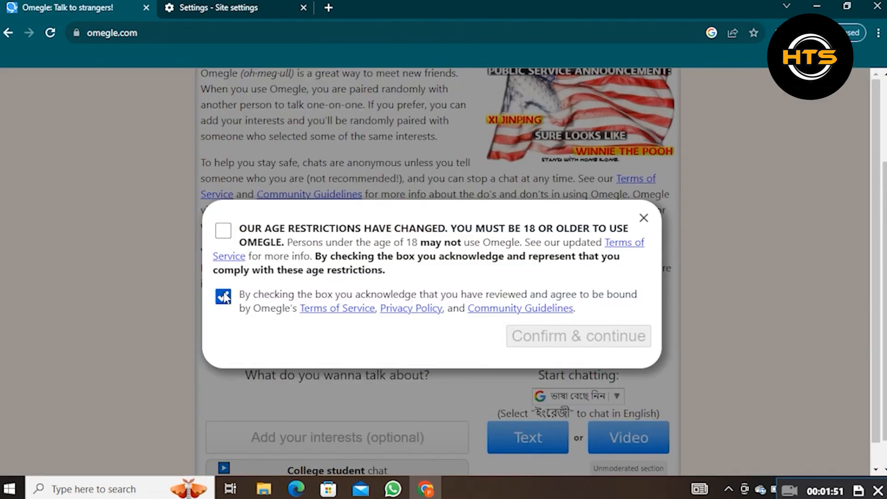
click(222, 231)
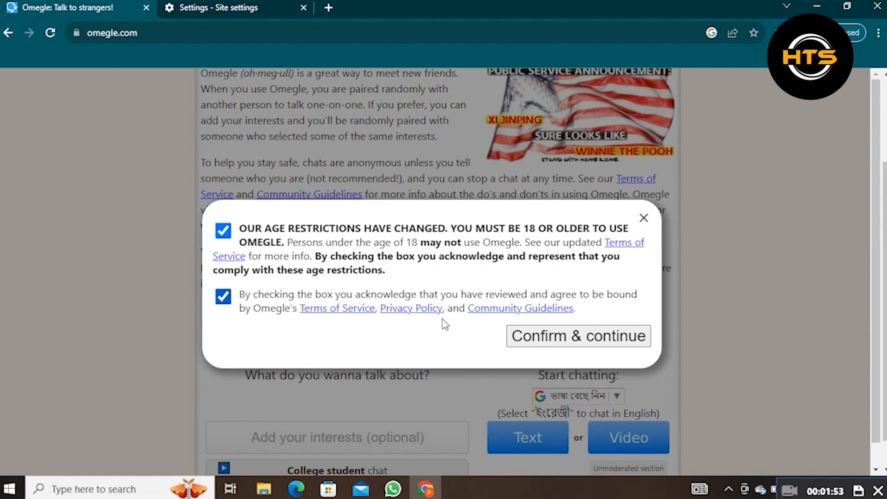
click(577, 335)
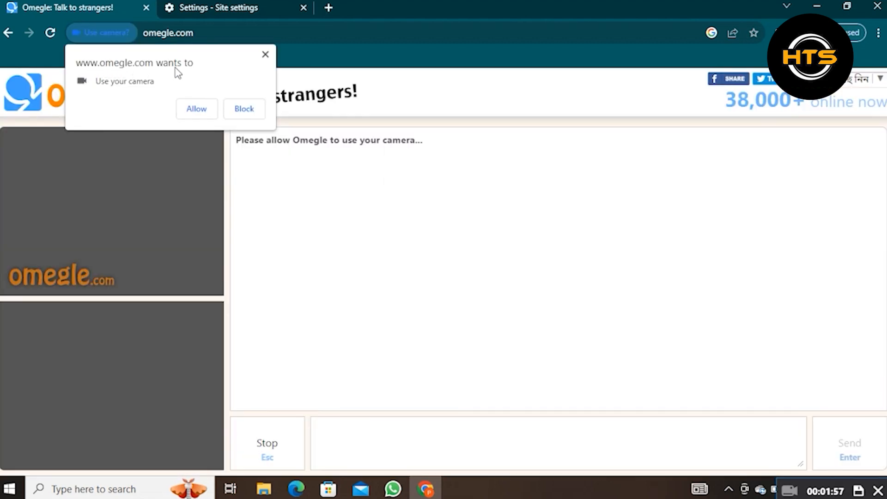
click(196, 109)
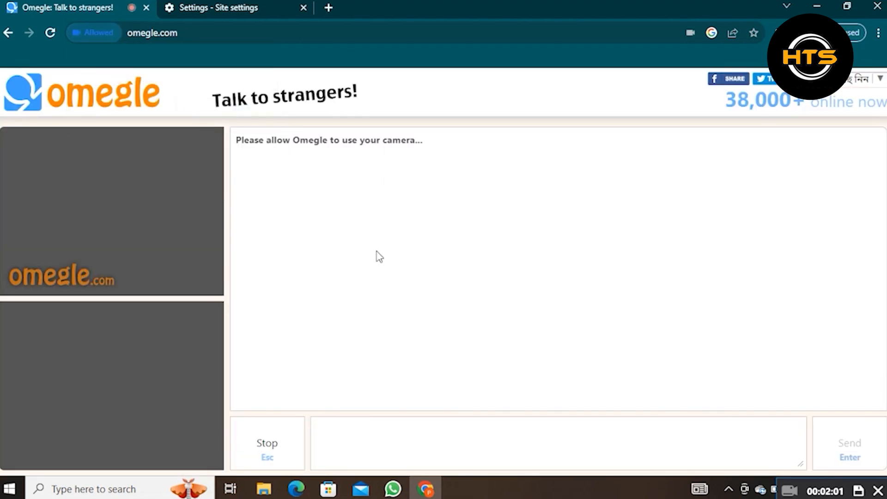